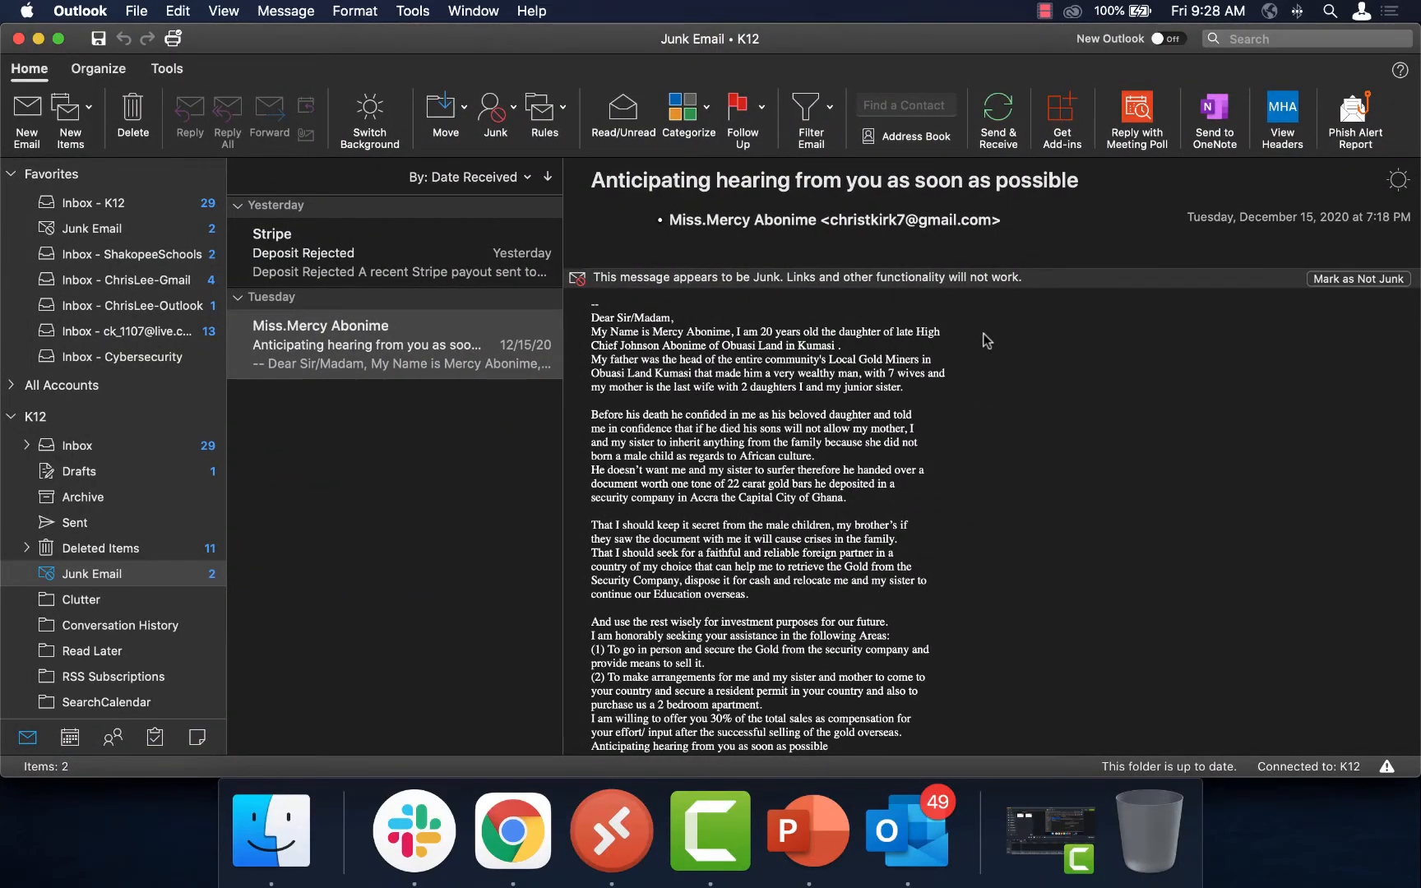
mouse_move(1363, 165)
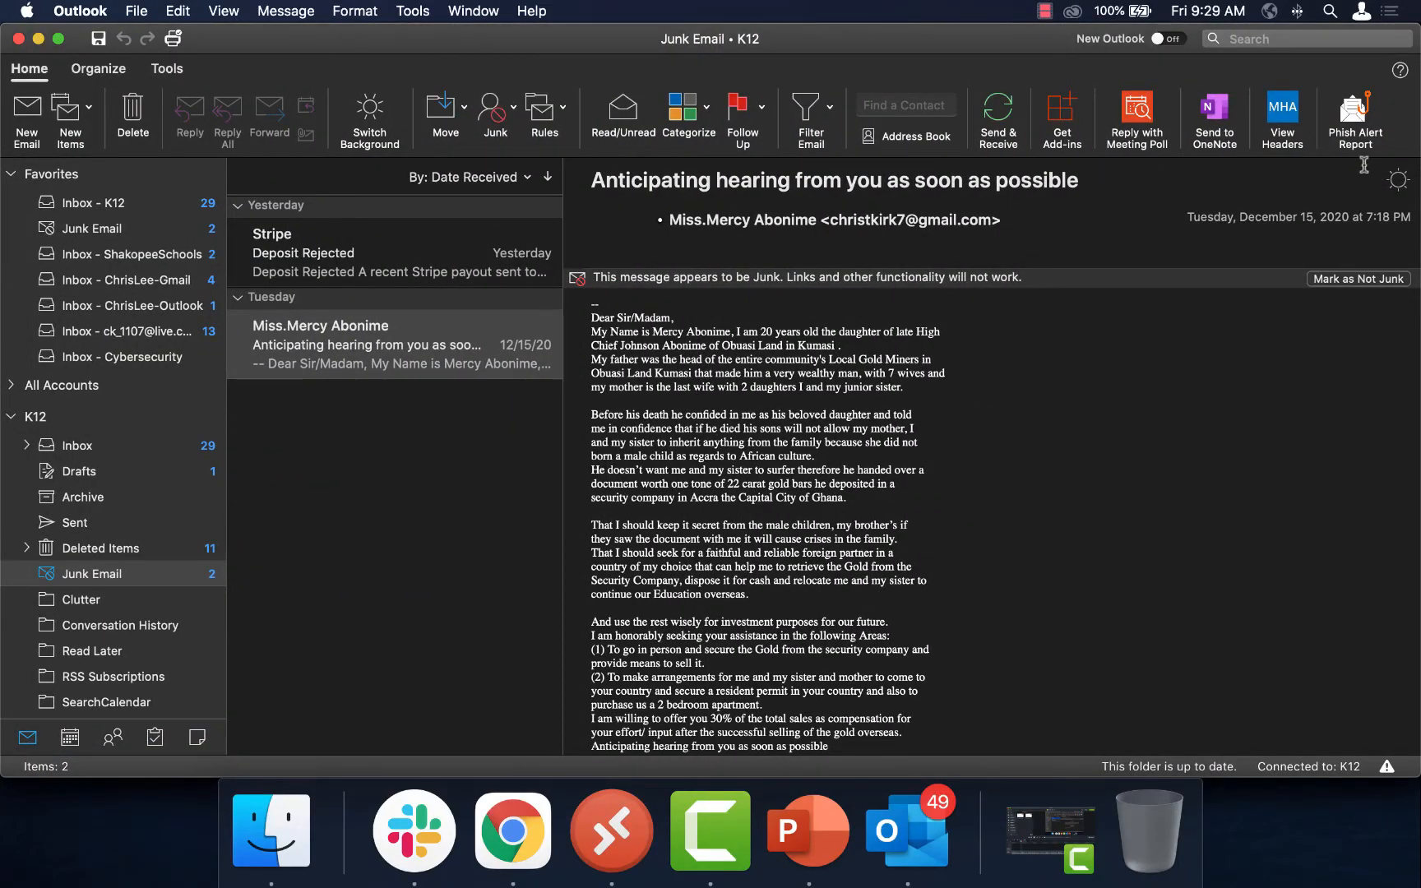
mouse_move(1397, 124)
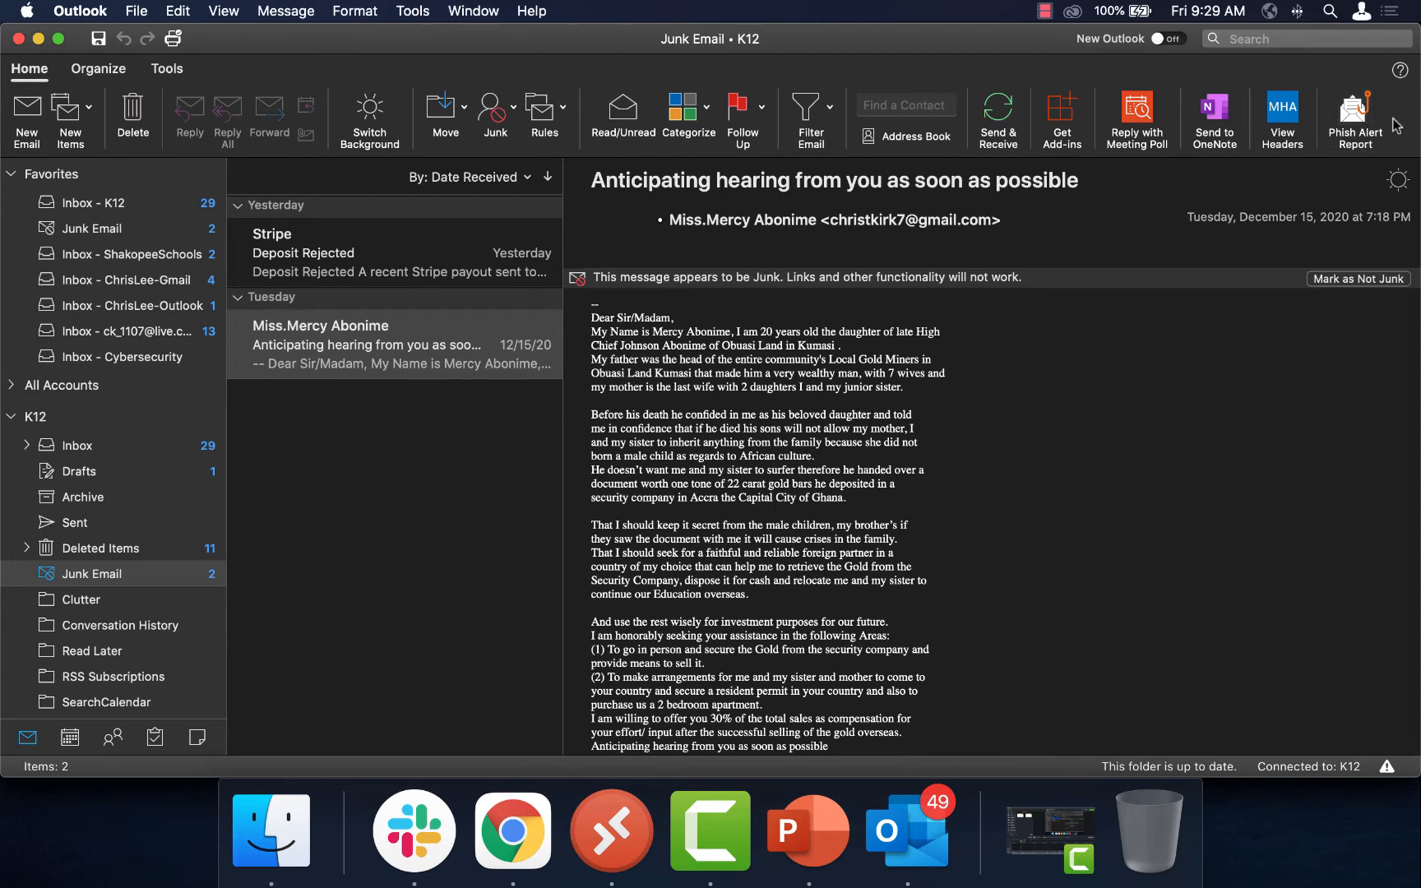
mouse_move(1353, 118)
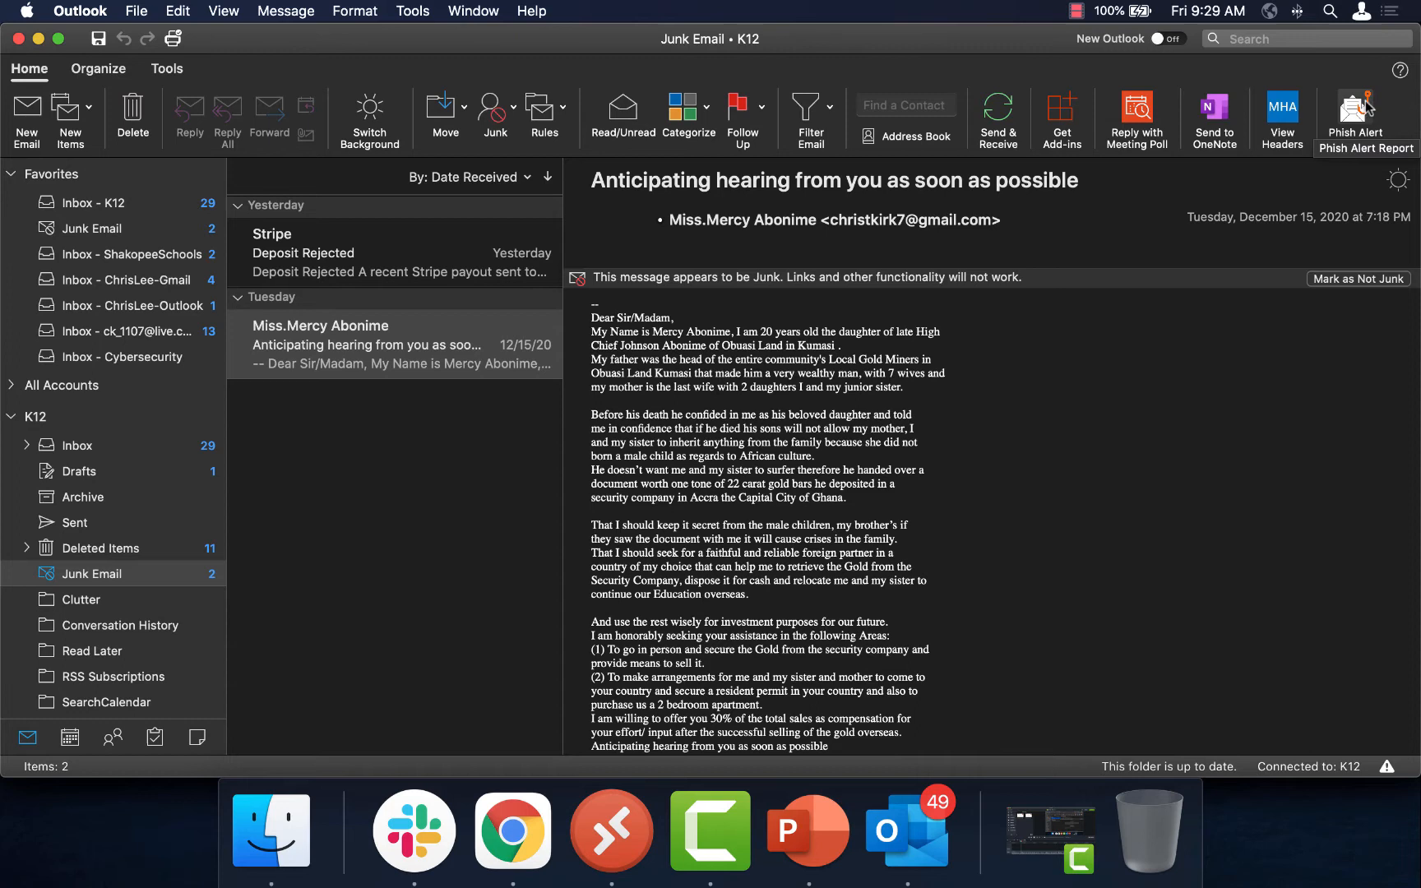
mouse_move(865, 118)
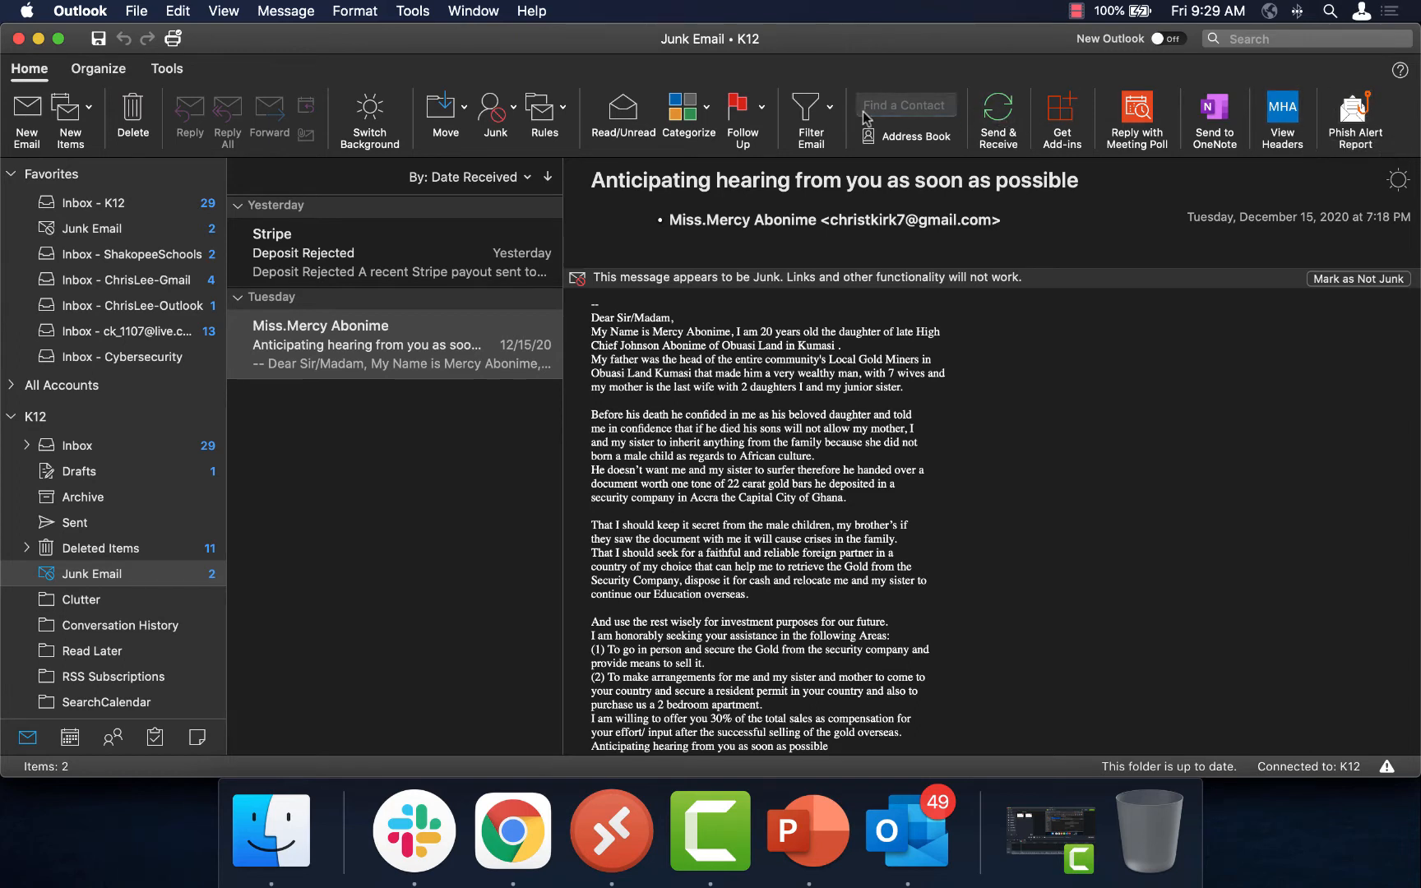
Open the Filter Email dropdown to show the message filter options.
left_click(828, 116)
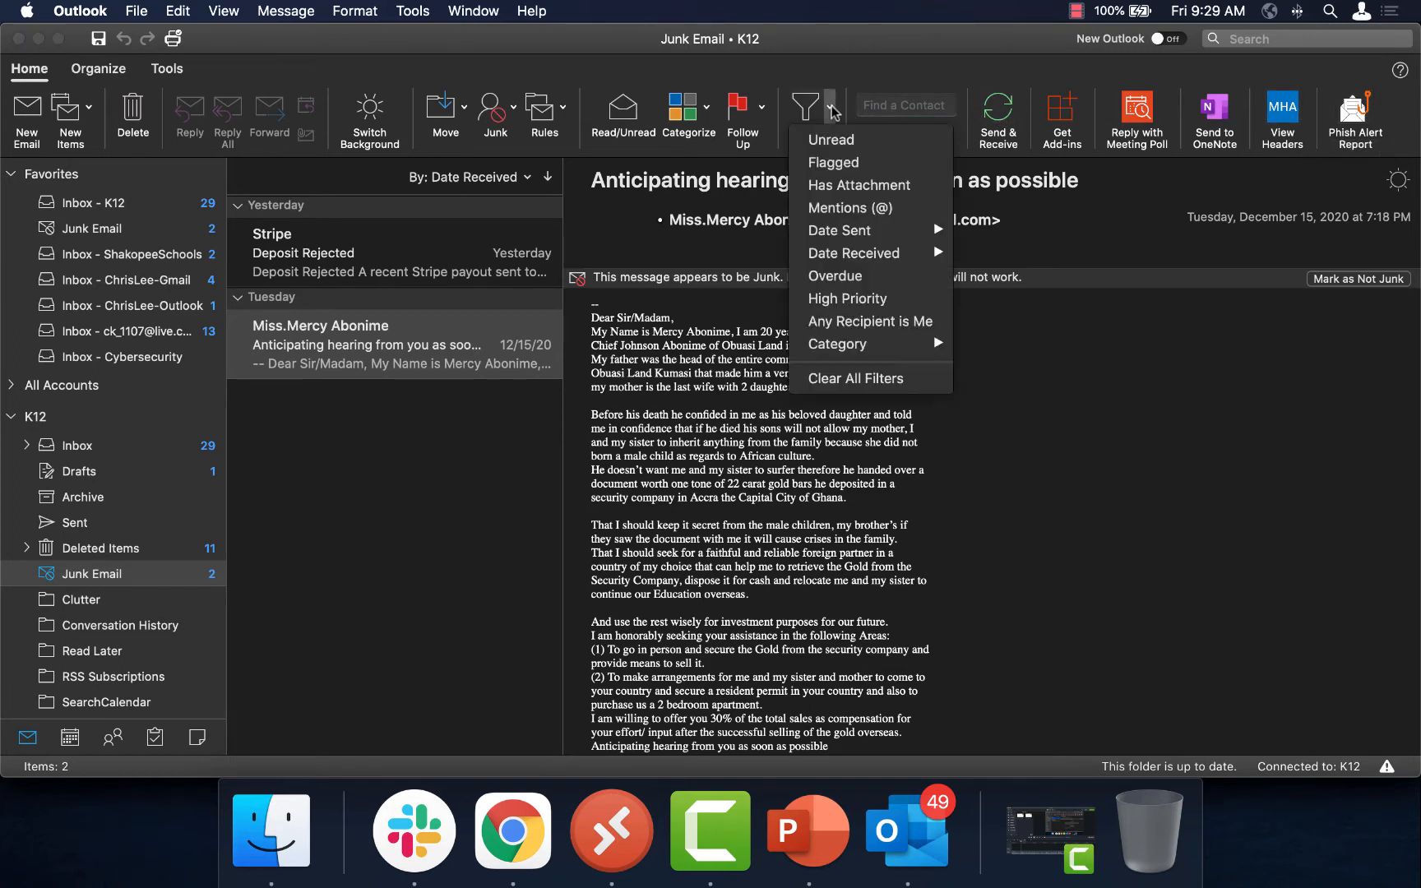
mouse_move(838, 140)
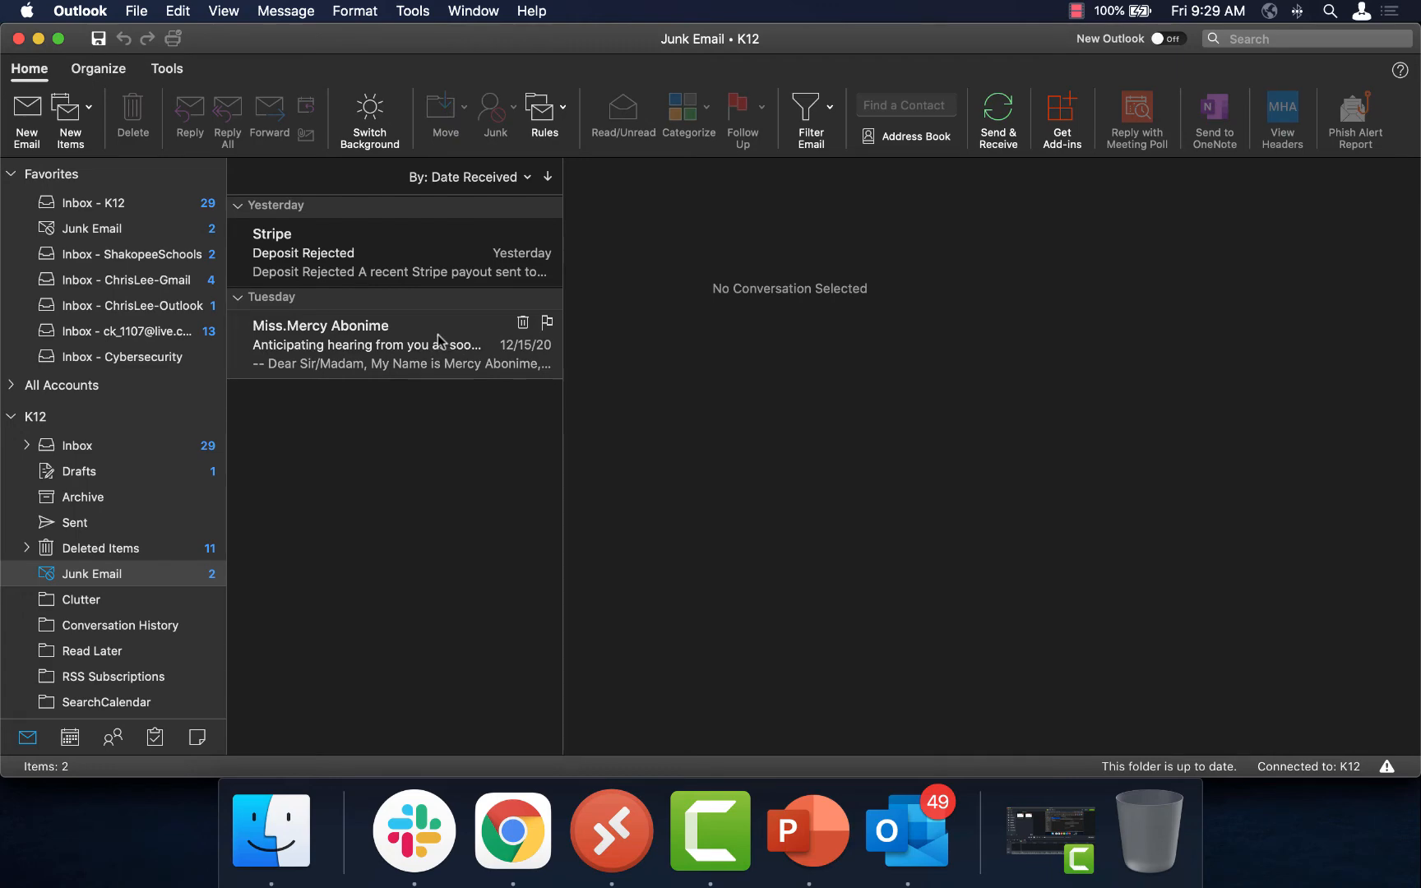
Select the Tuesday 'Anticipating hearing from you' email and start a Phish Alert report.
left_click(389, 345)
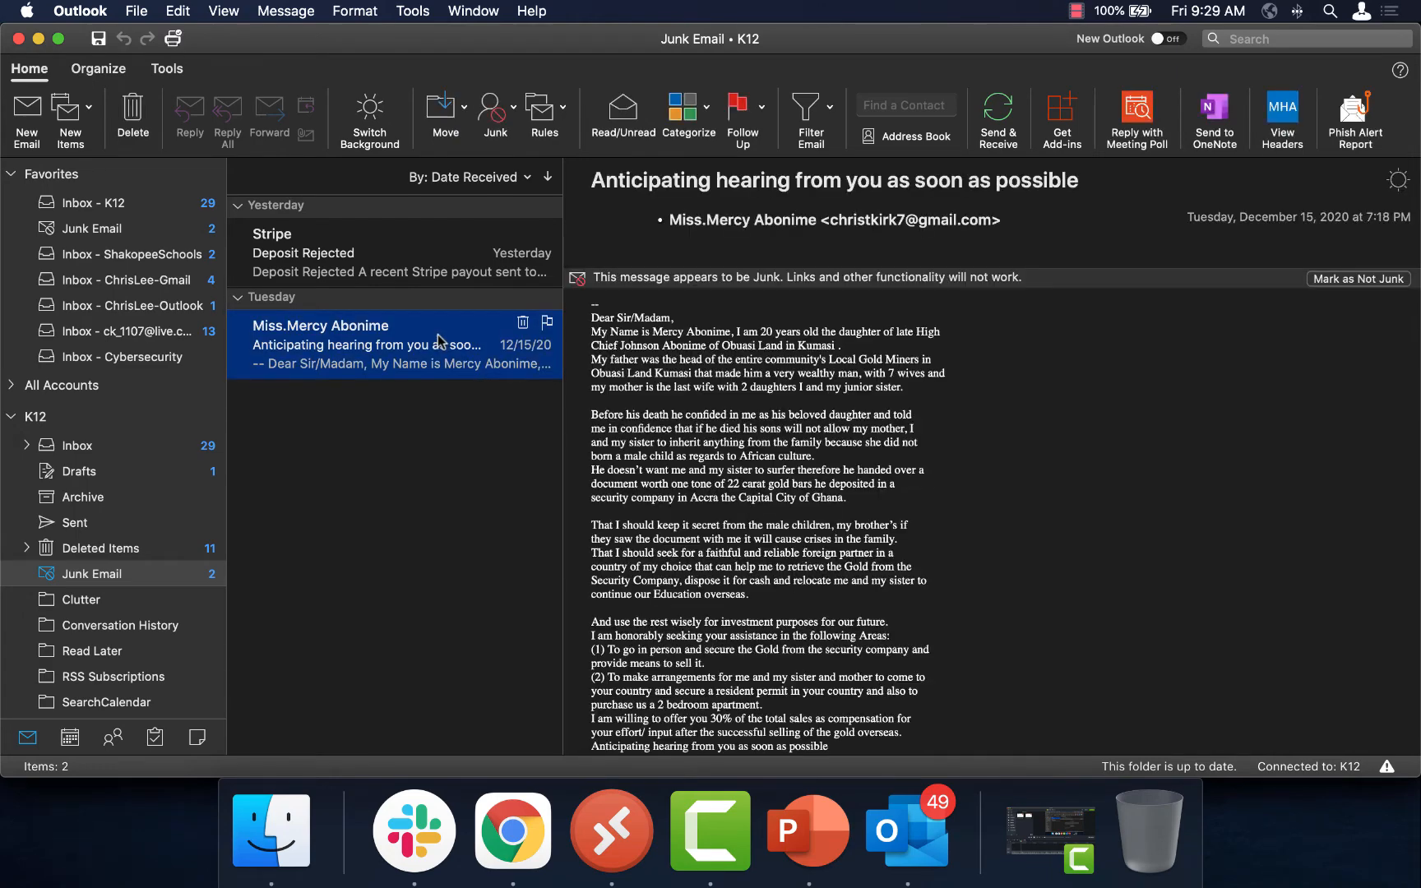
mouse_move(421, 356)
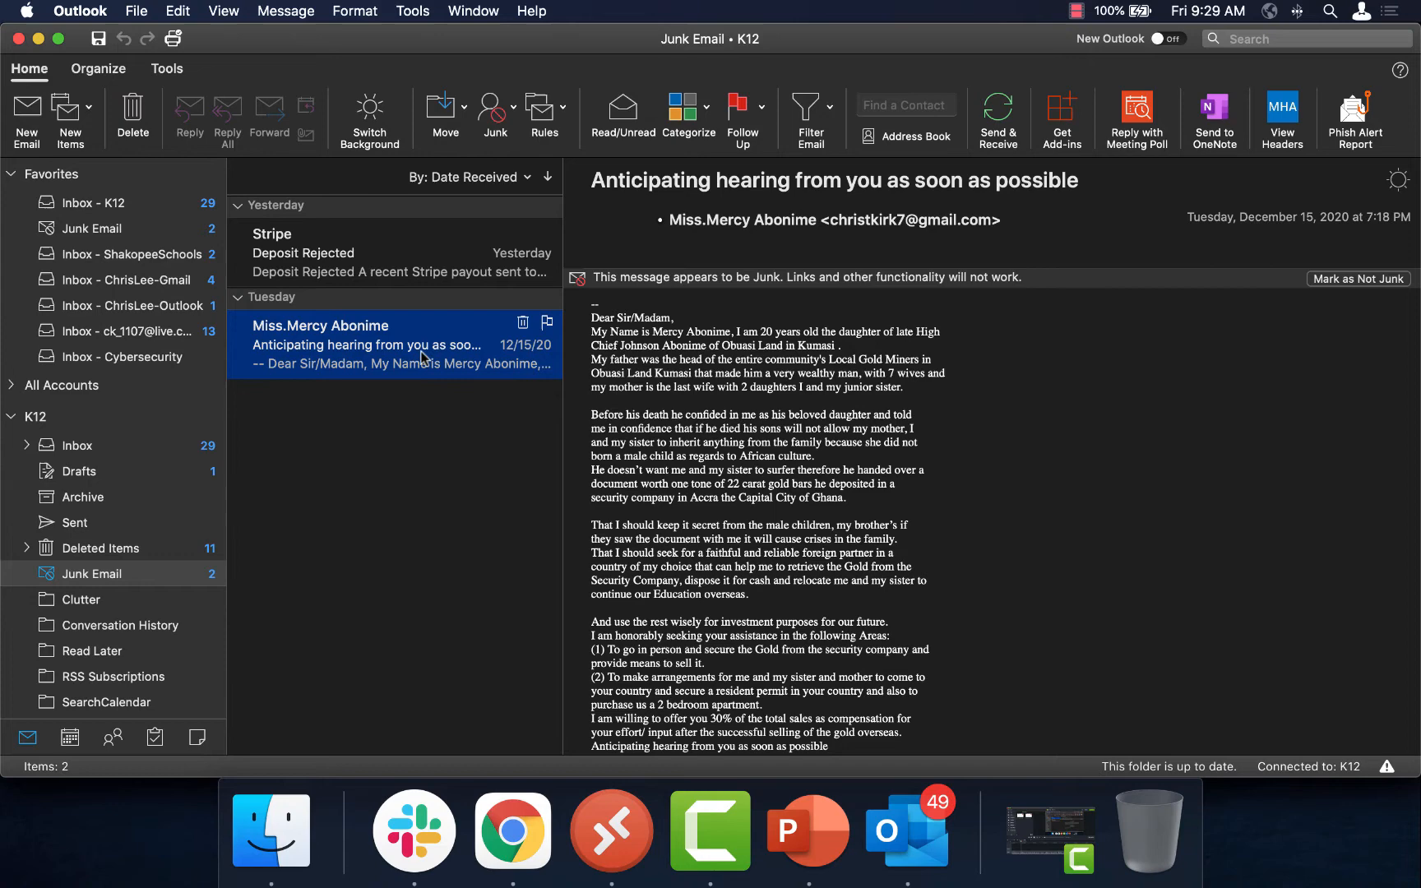
mouse_move(1058, 389)
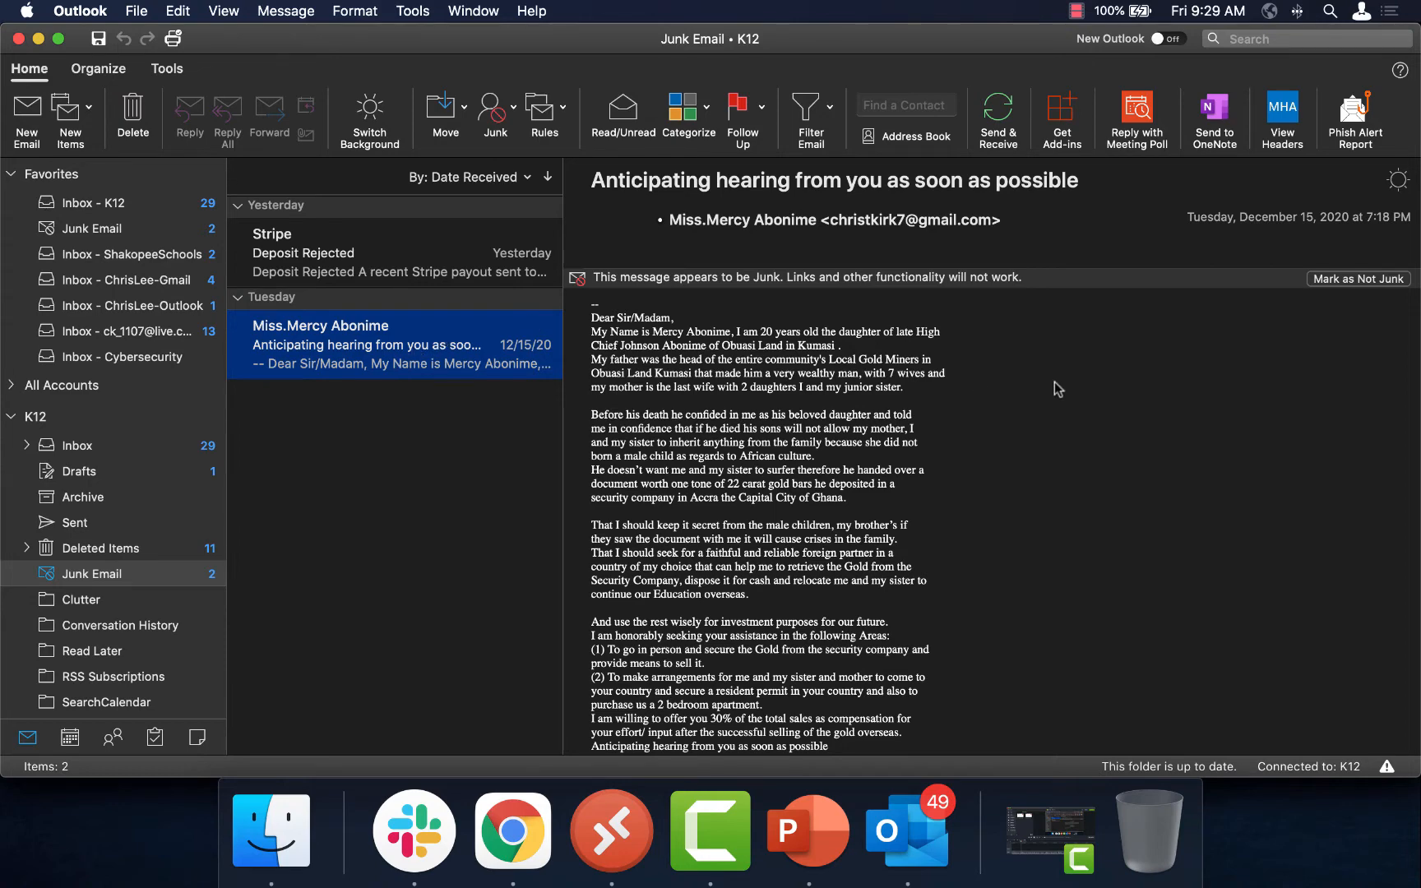
left_click(1355, 118)
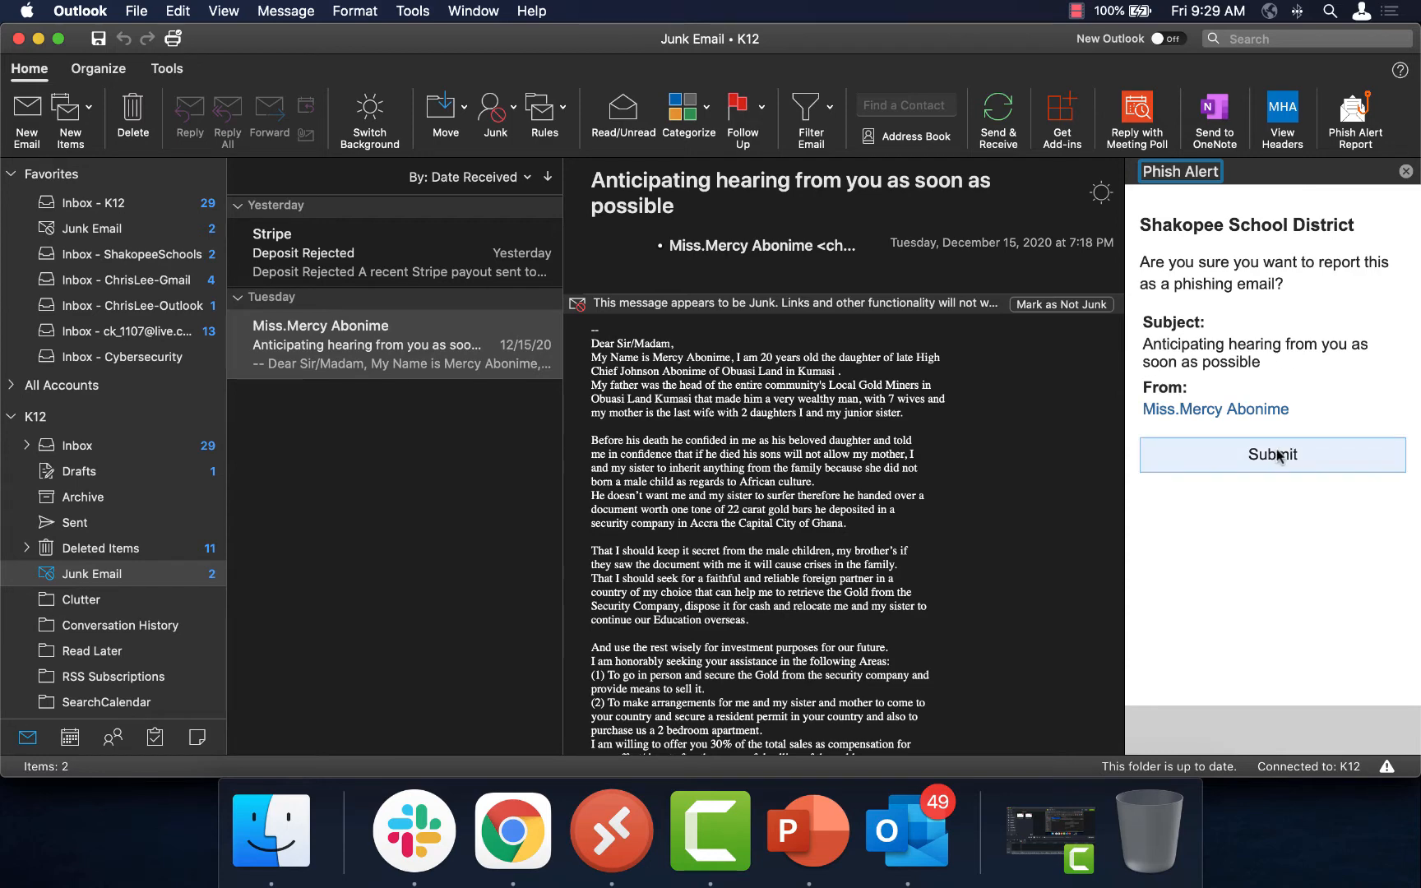
left_click(1271, 454)
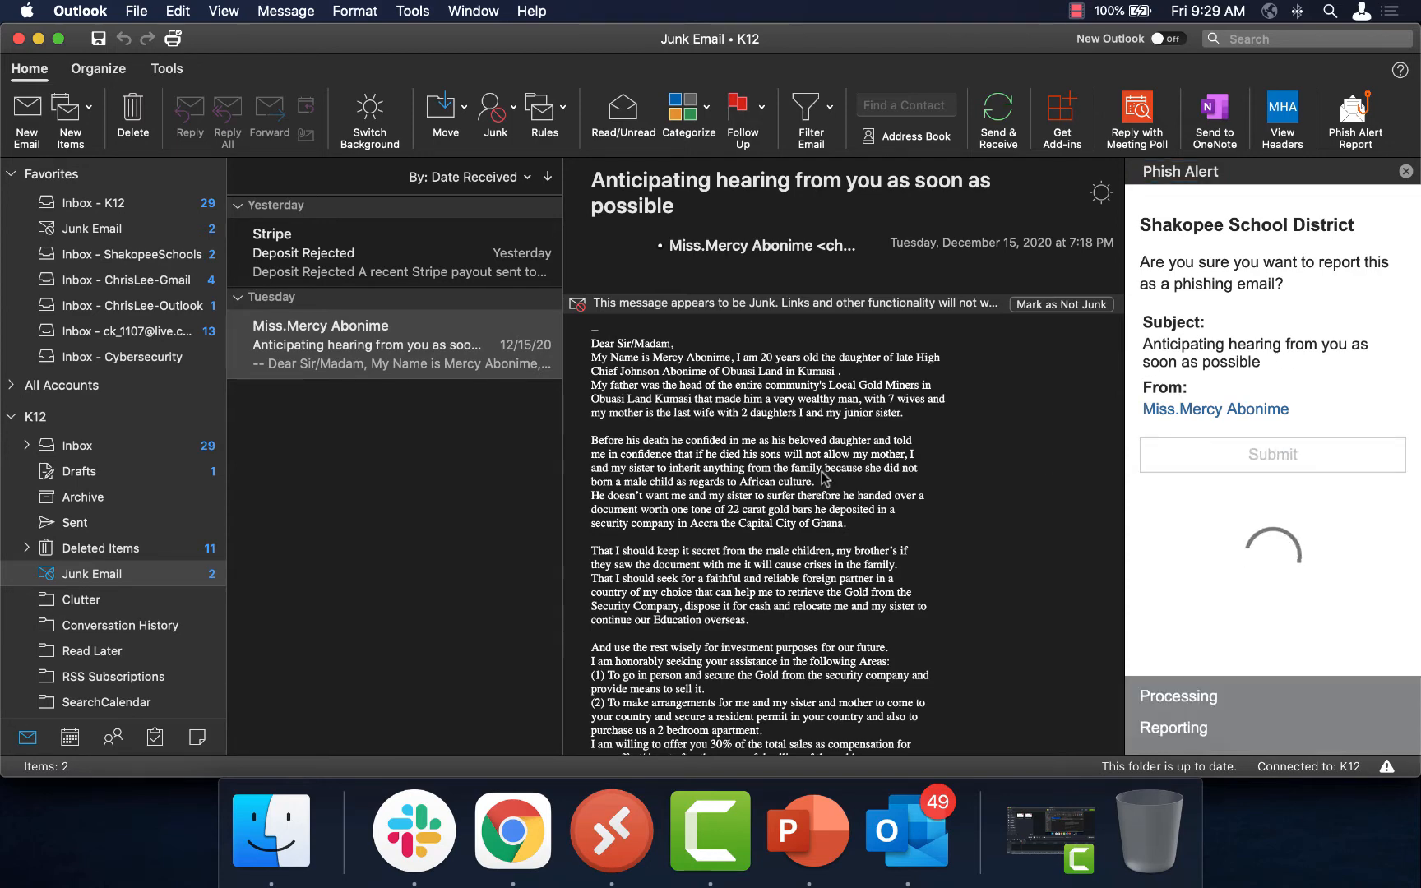
left_click(1270, 454)
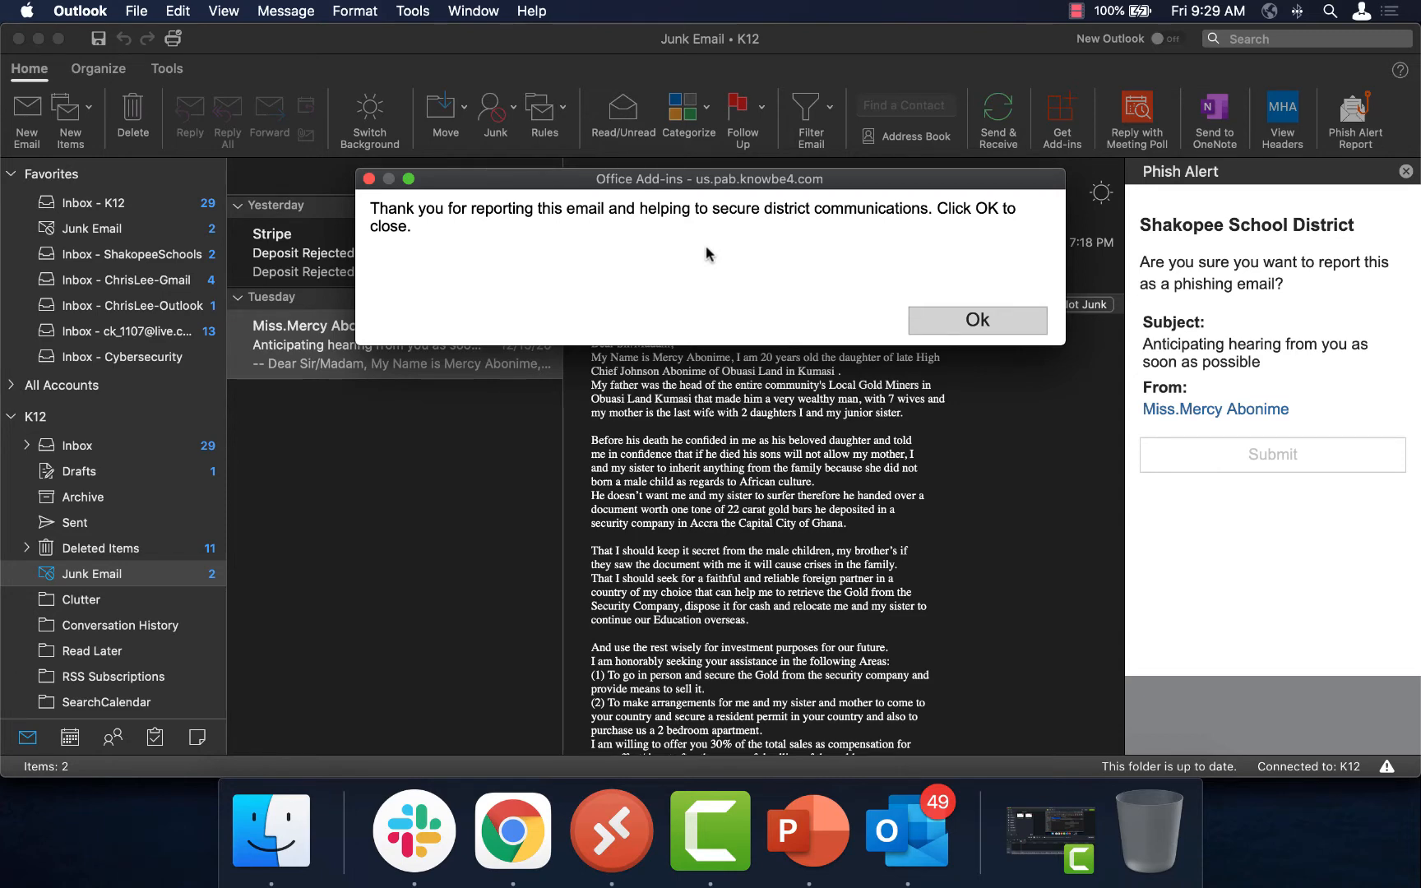
left_click(976, 320)
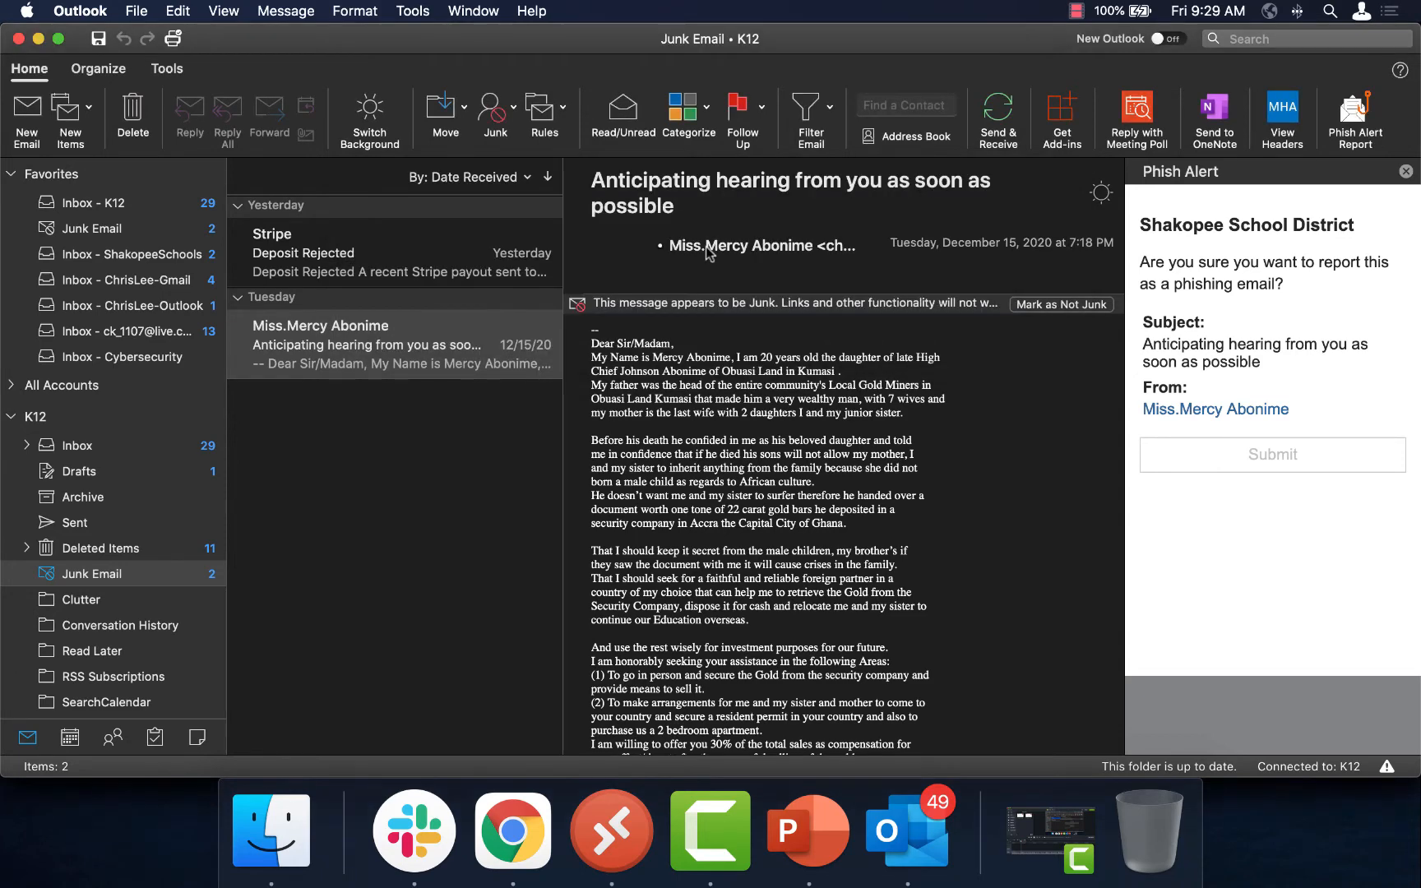
left_click(1405, 170)
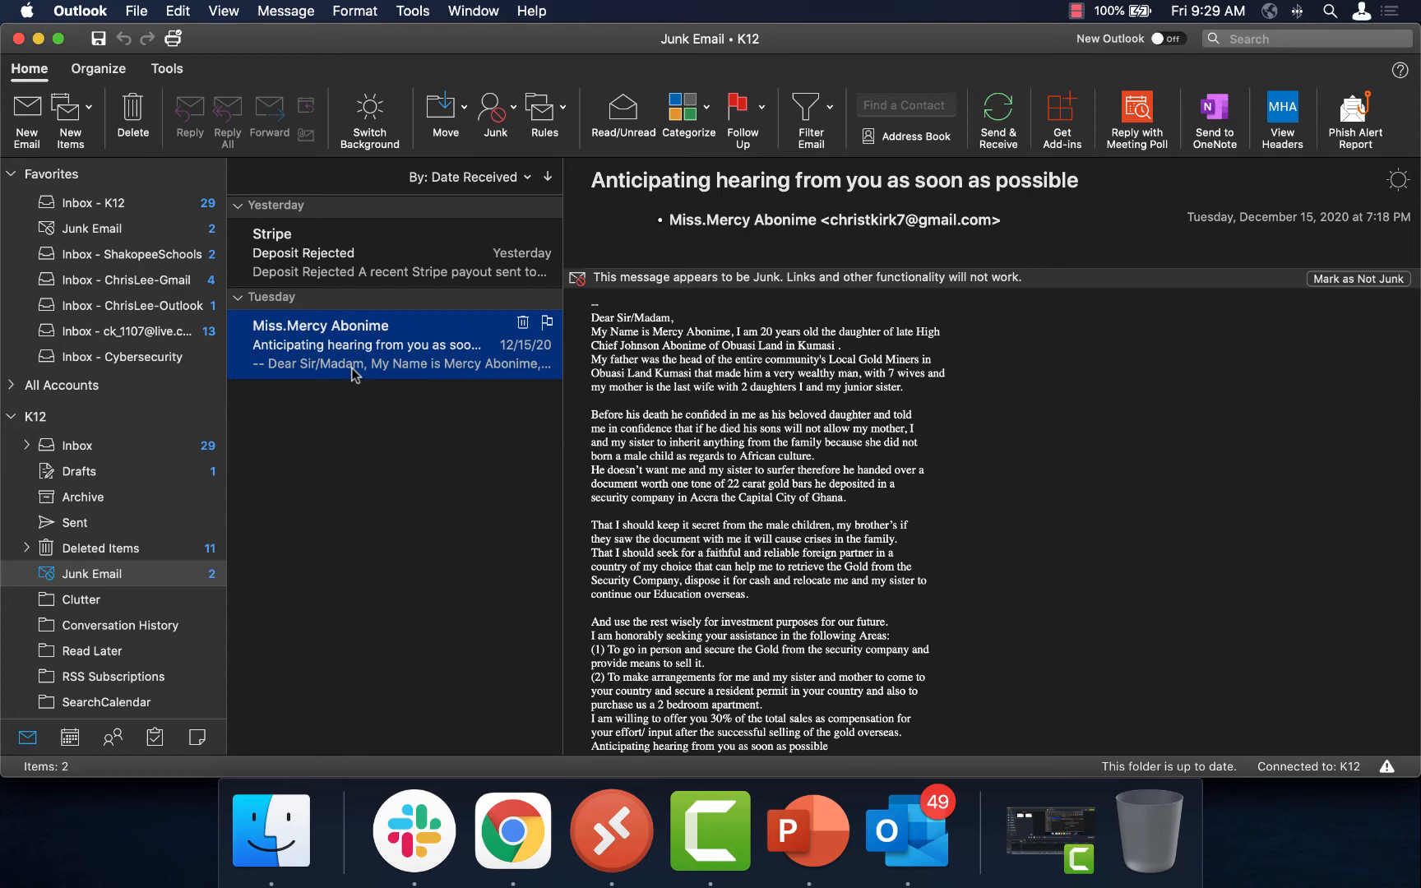
Delete the reported email and start a Phish Alert report for Stripe 'Deposit Rejected'.
left_click(394, 252)
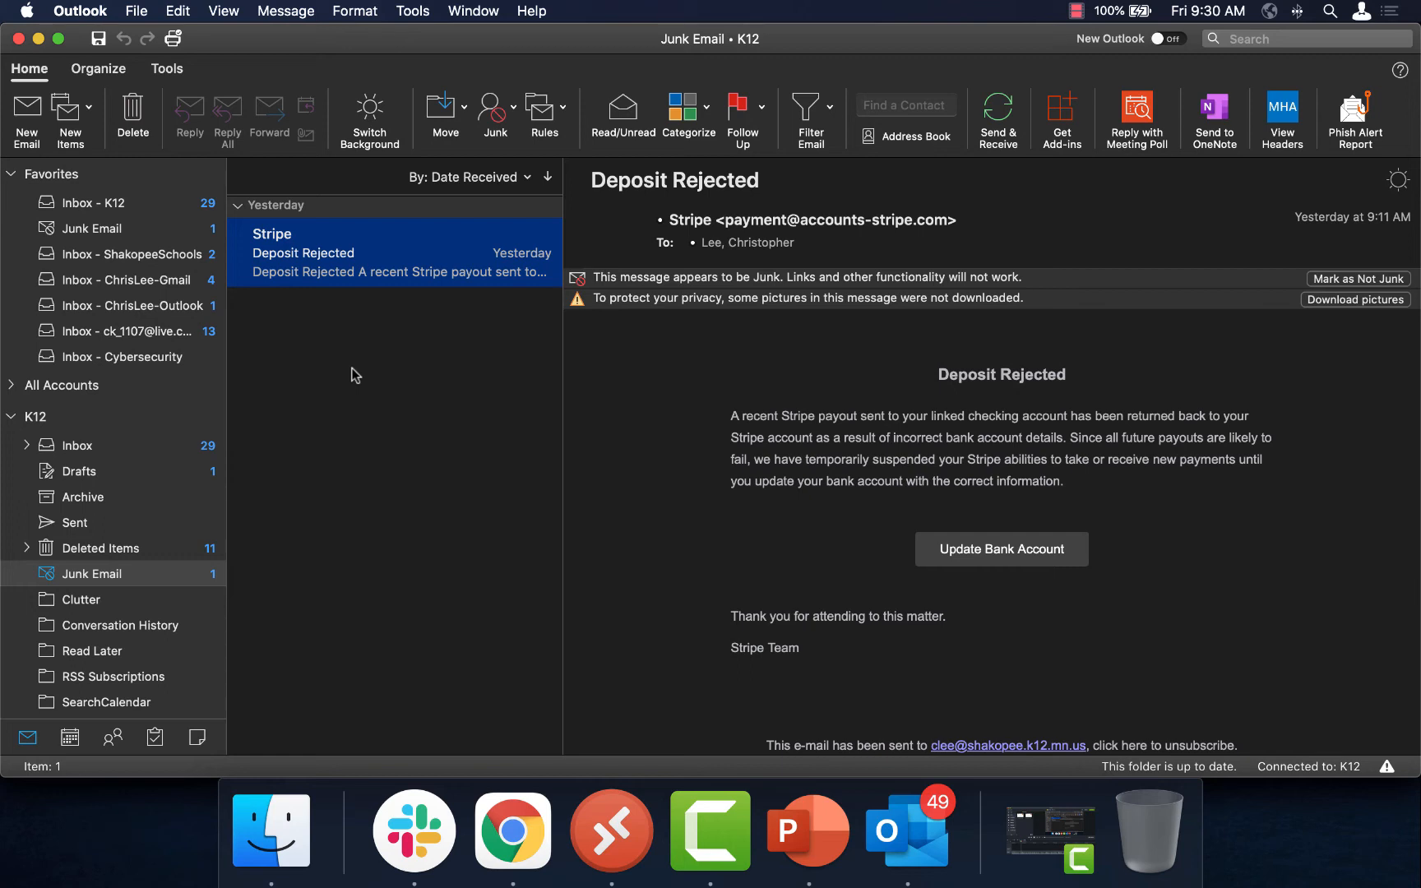
left_click(1355, 118)
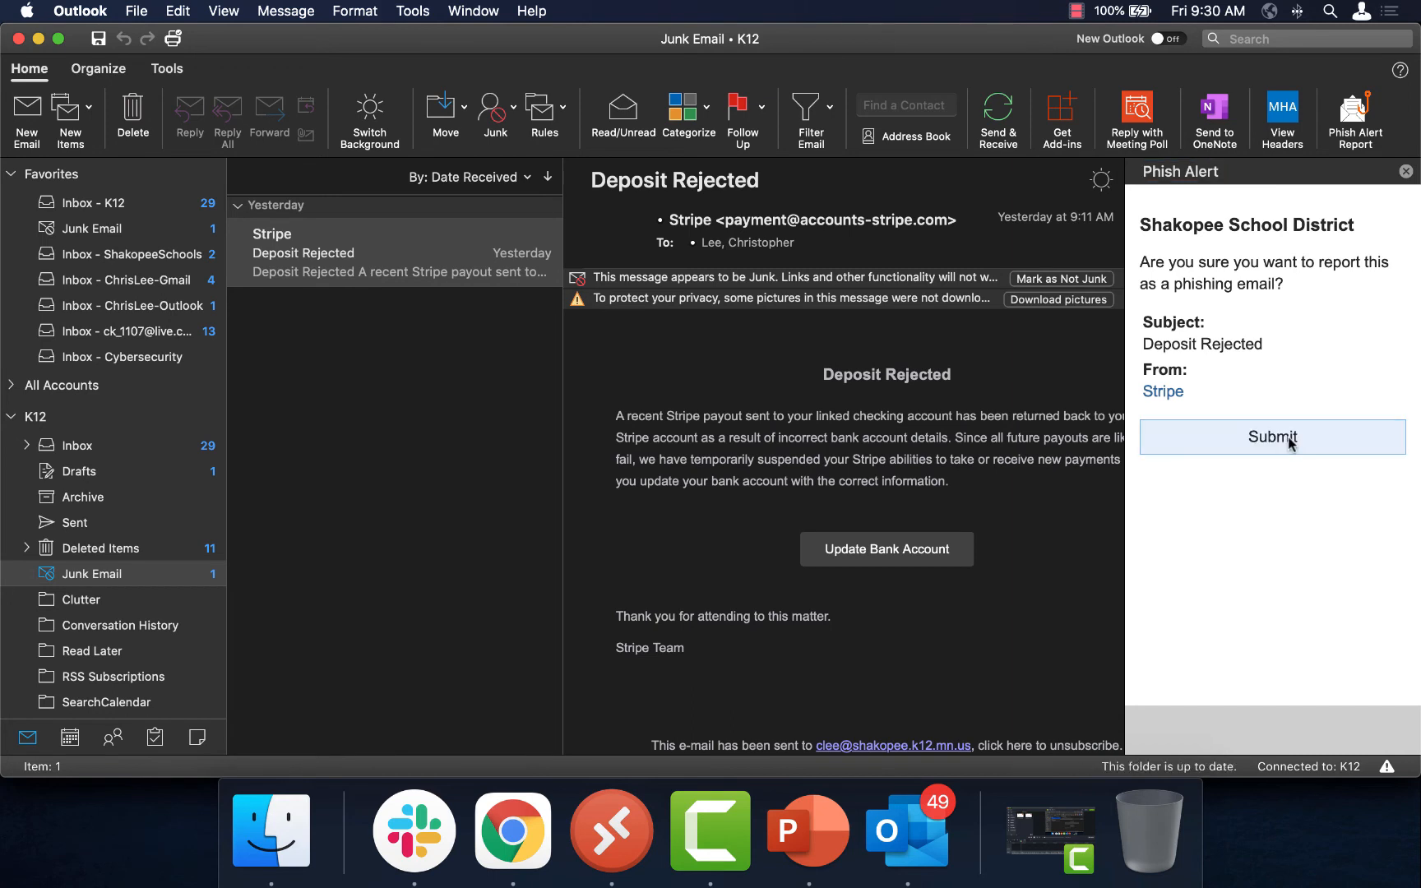
Submit the 'Deposit Rejected' phishing report and dismiss the practice-message confirmation.
left_click(1270, 437)
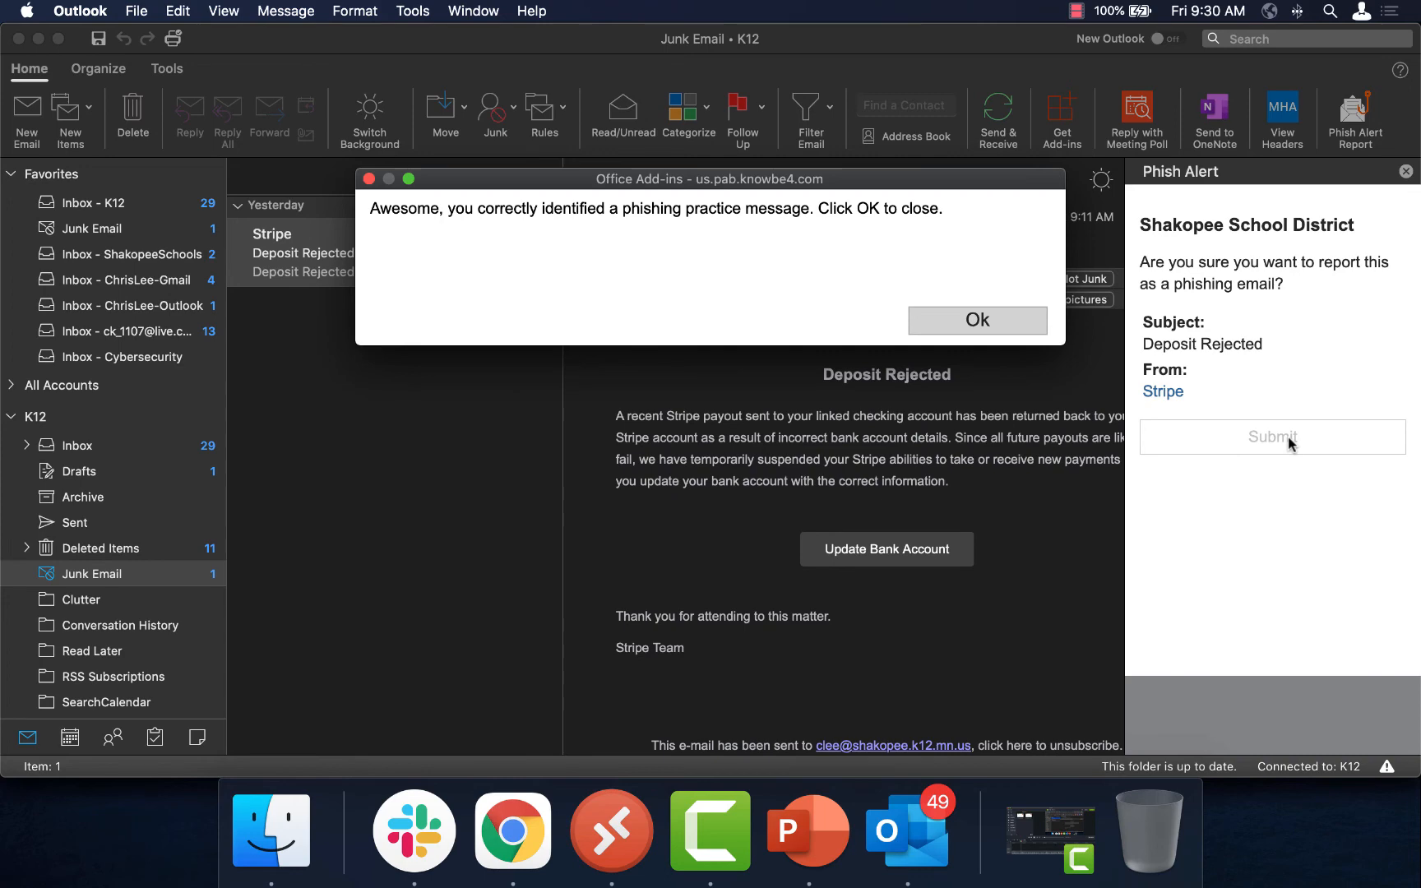
left_click(977, 320)
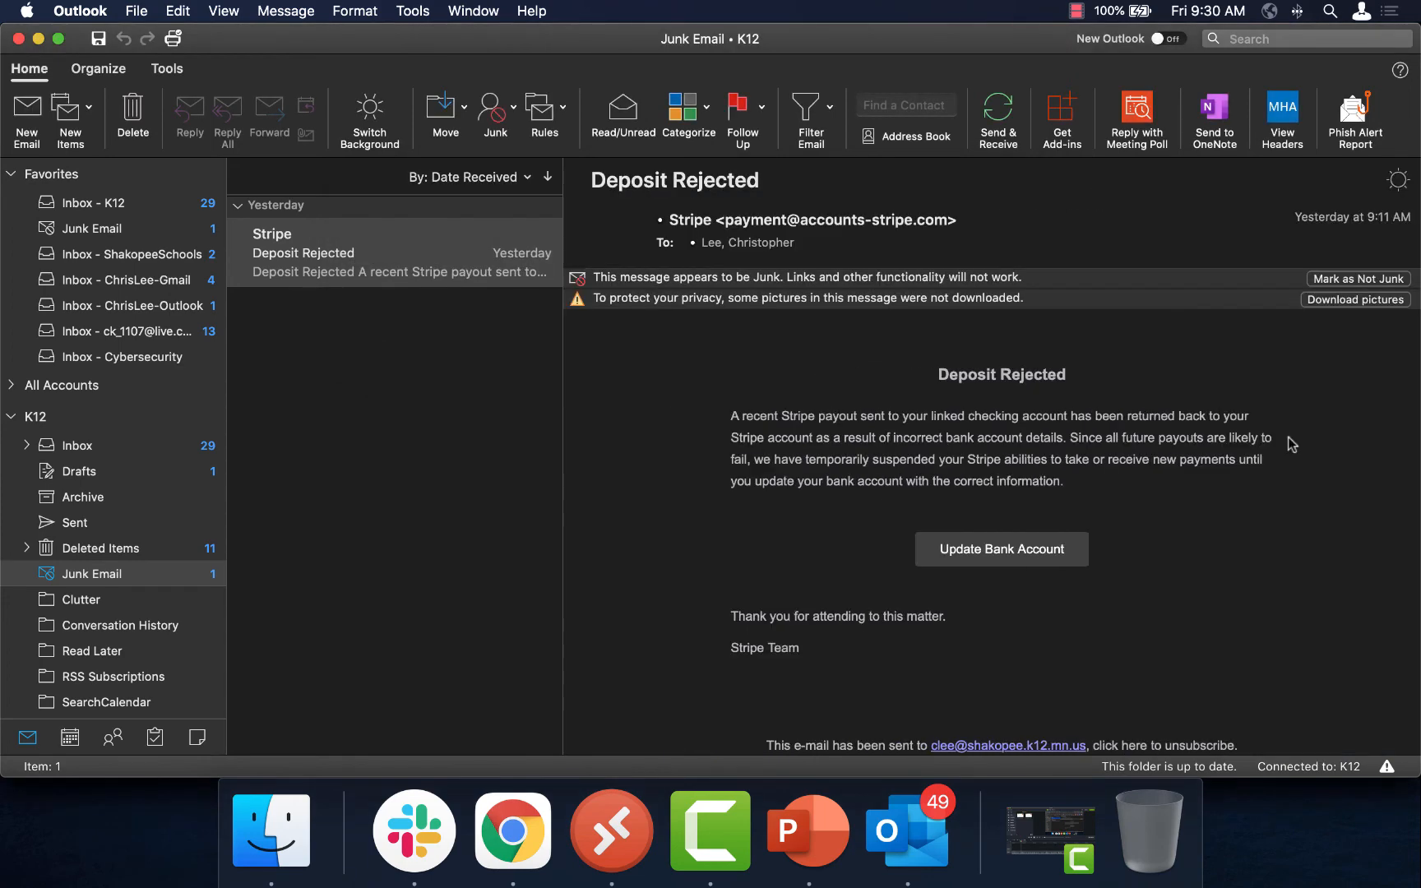